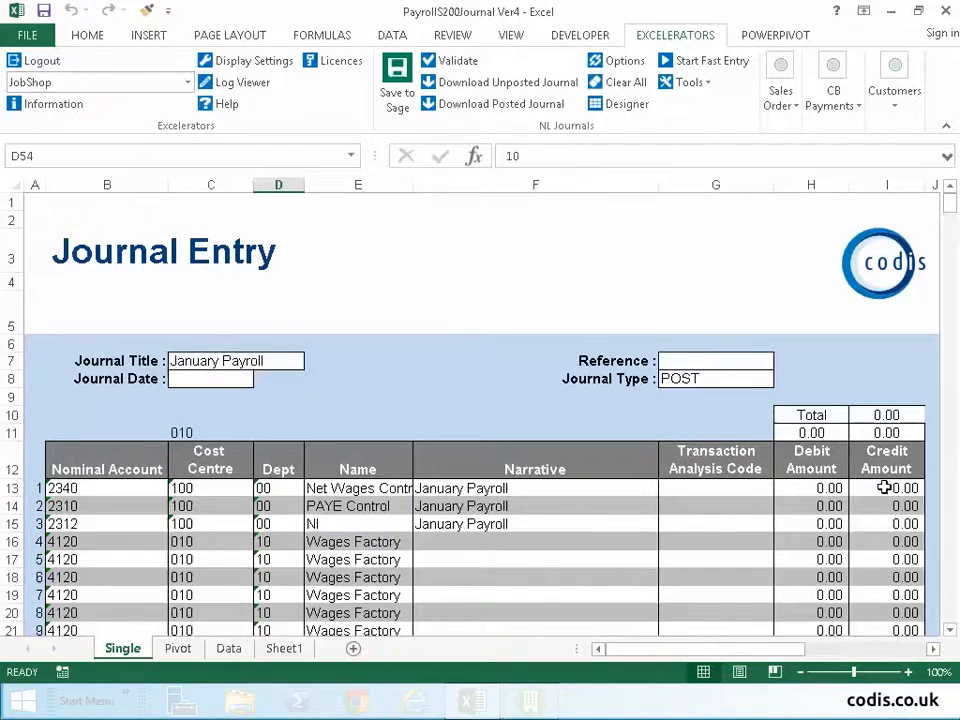
Inspect the journal's net wages credit, PAYE credit and cost centre formulas
click(886, 488)
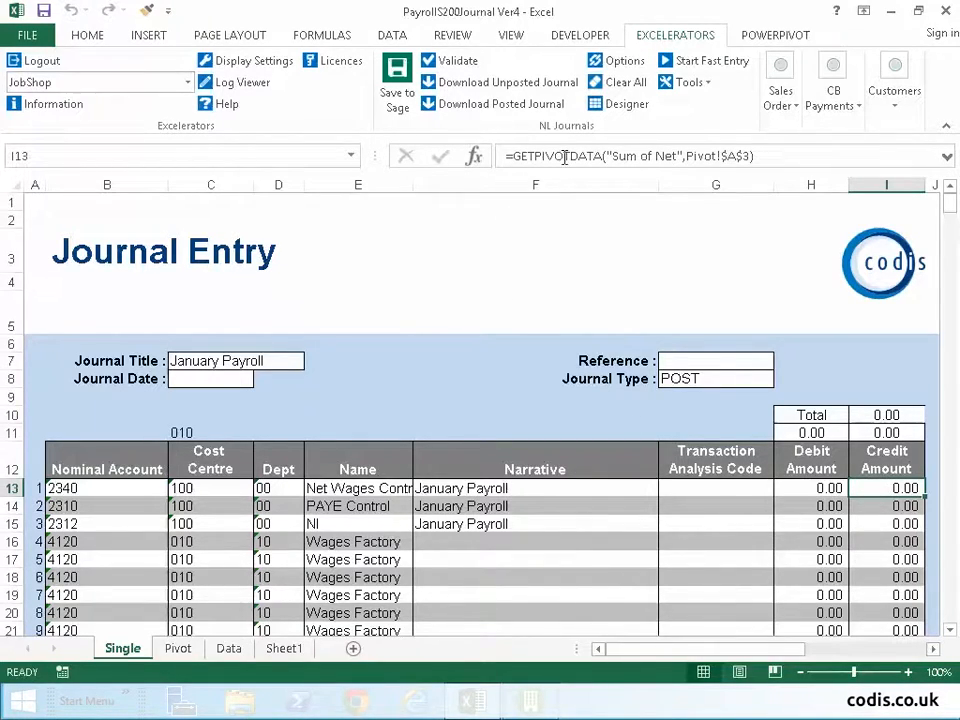
click(886, 505)
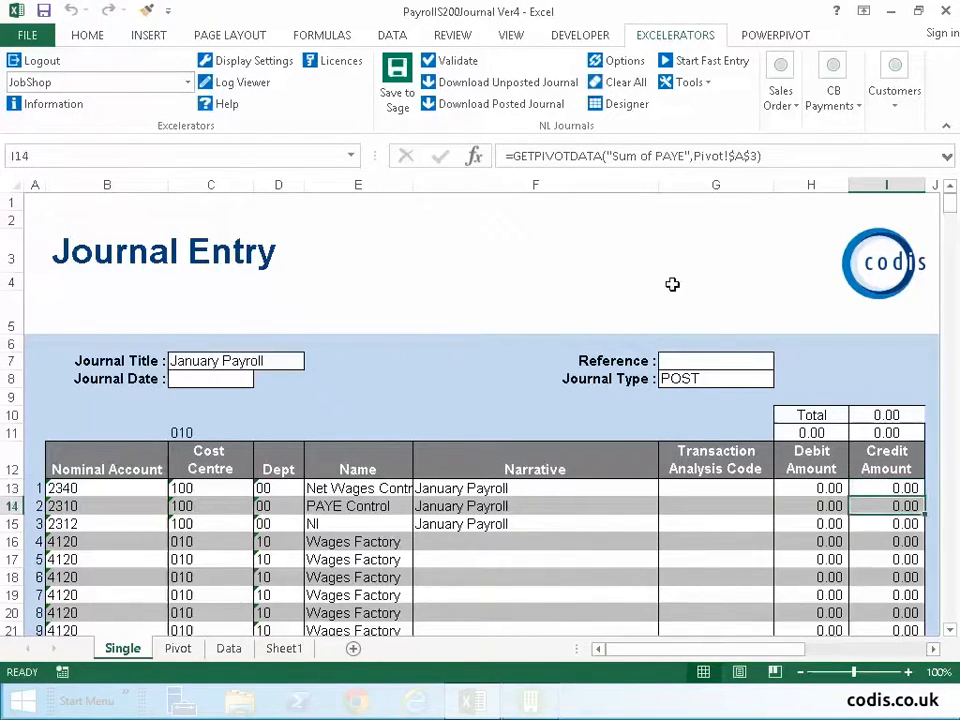
mouse_move(175, 583)
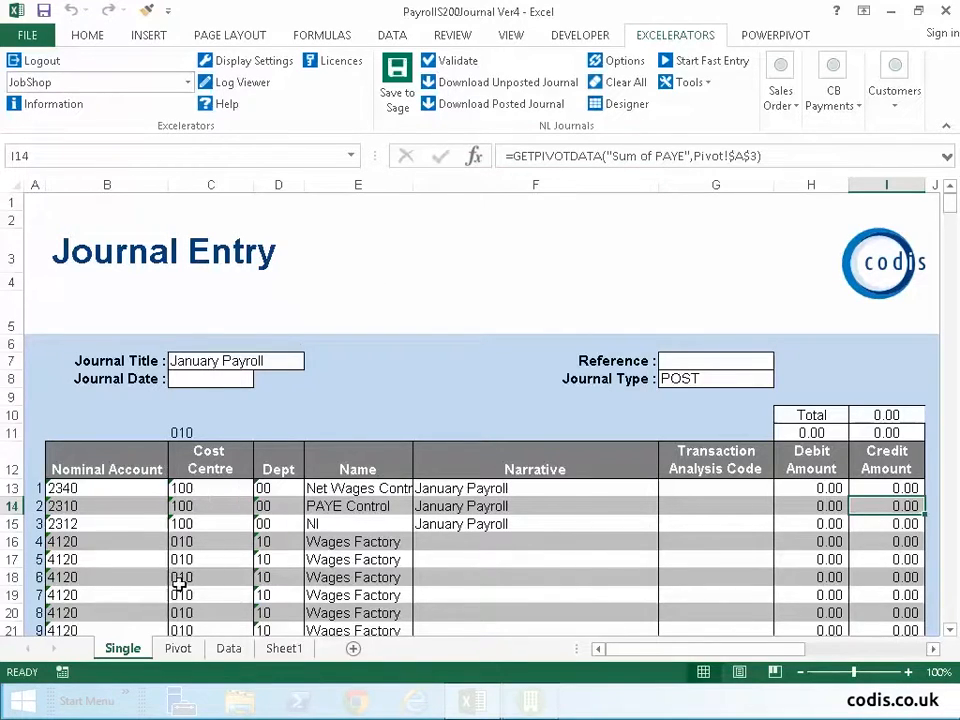
click(211, 577)
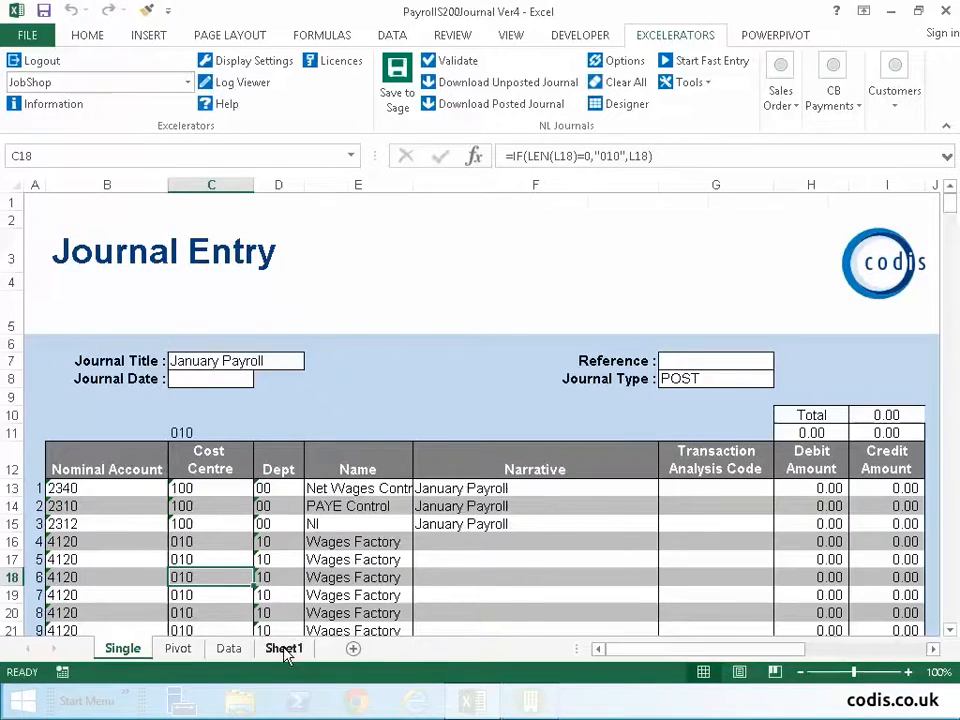
Copy the payroll records A3:J40 from Sheet1
click(283, 648)
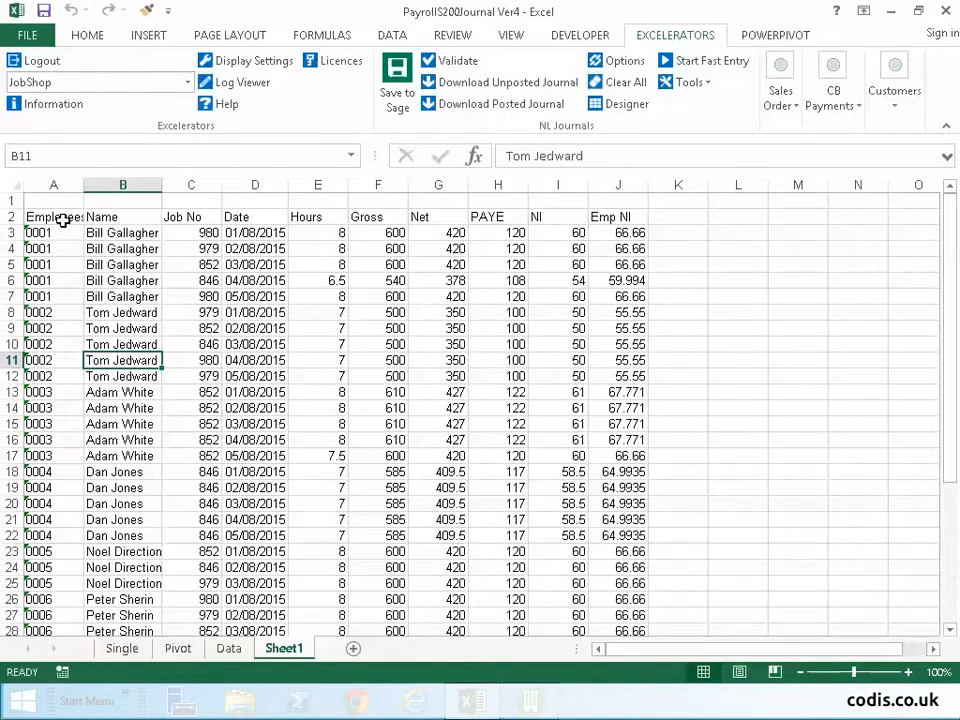
click(123, 217)
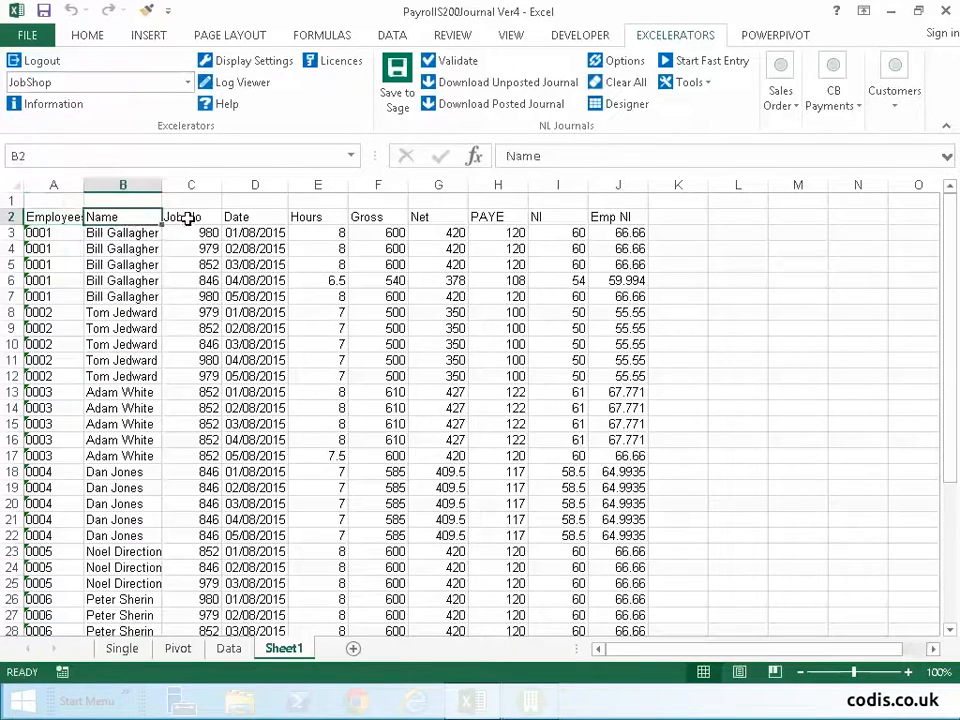
click(318, 216)
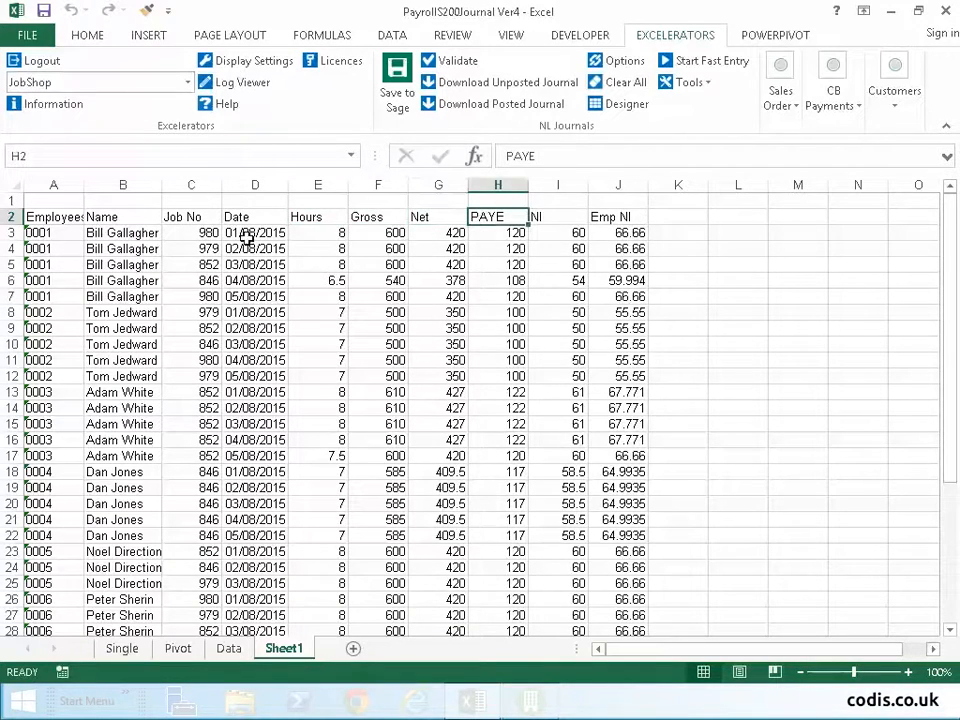
click(54, 232)
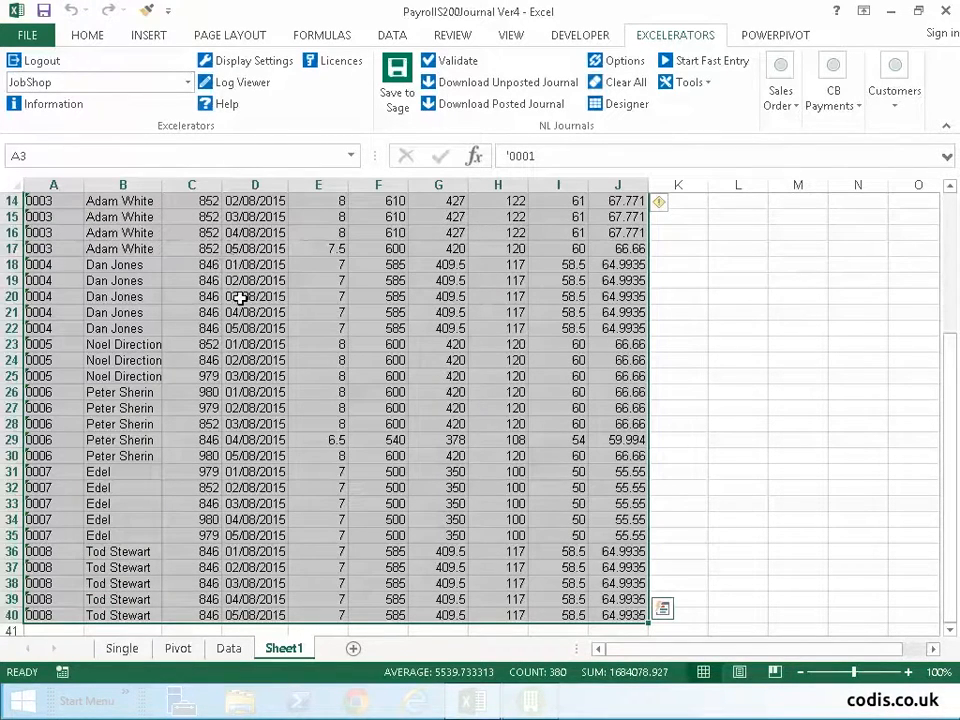
right_click(240, 296)
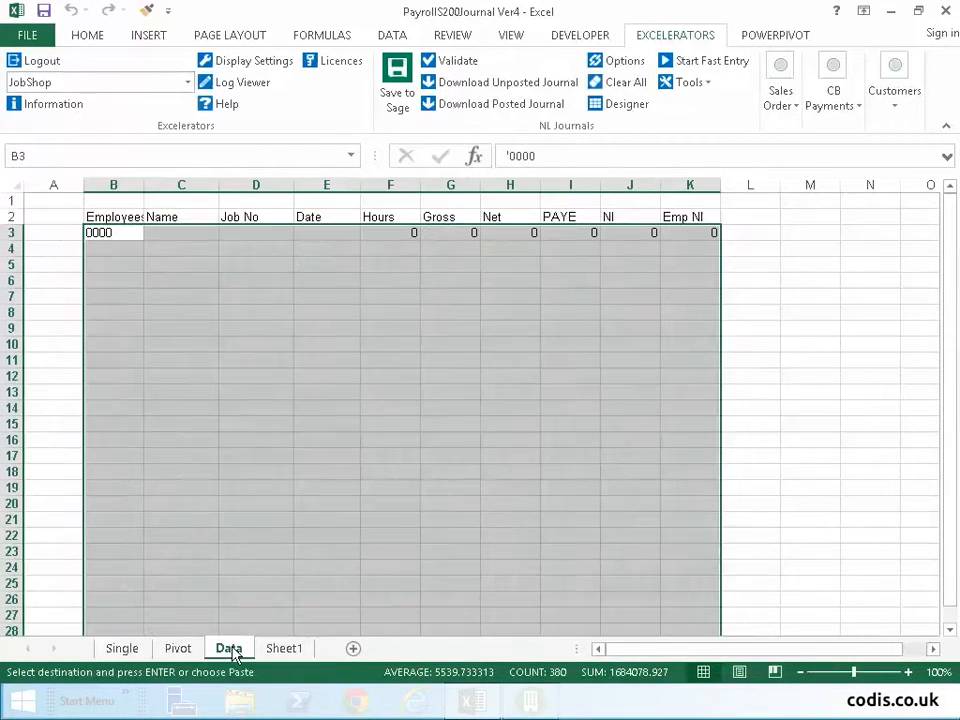
Paste the copied payroll rows into the Data sheet starting at cell B3
click(113, 233)
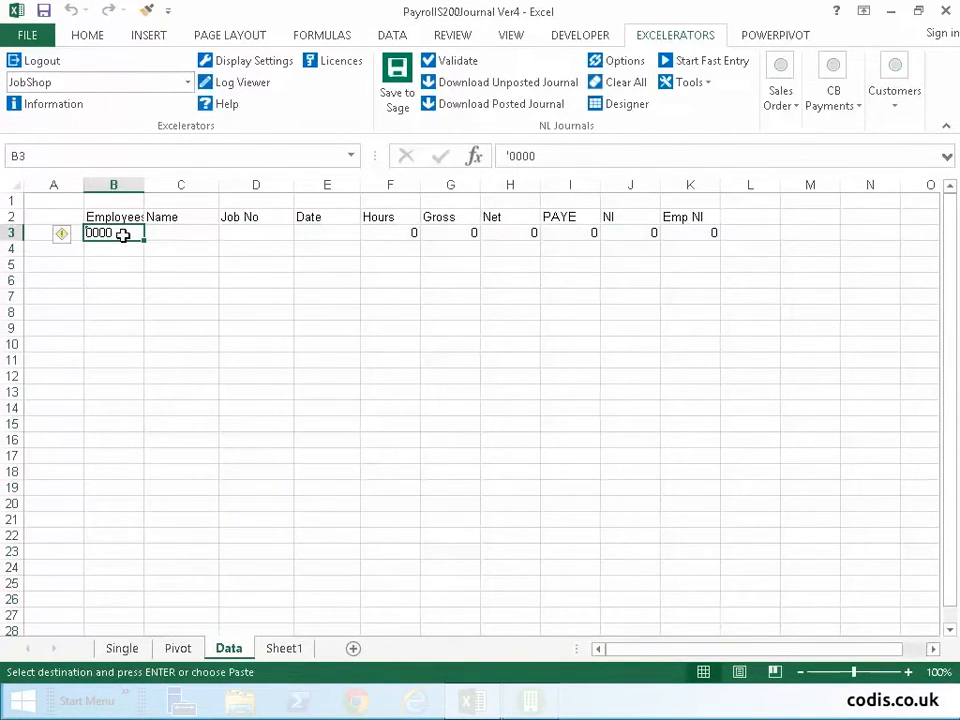
right_click(113, 232)
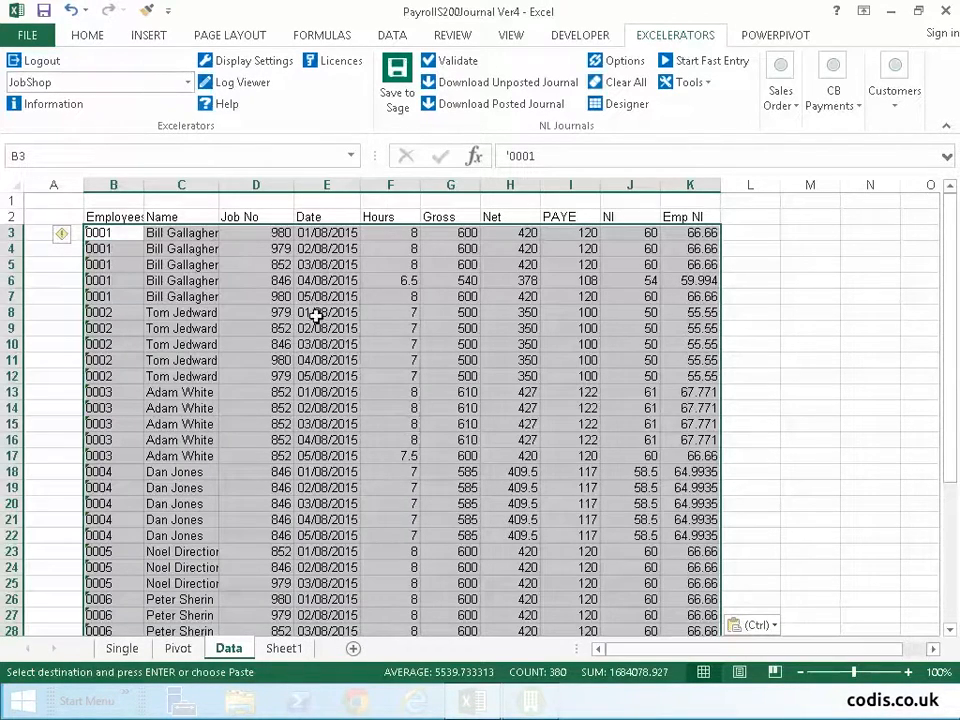
mouse_move(275, 326)
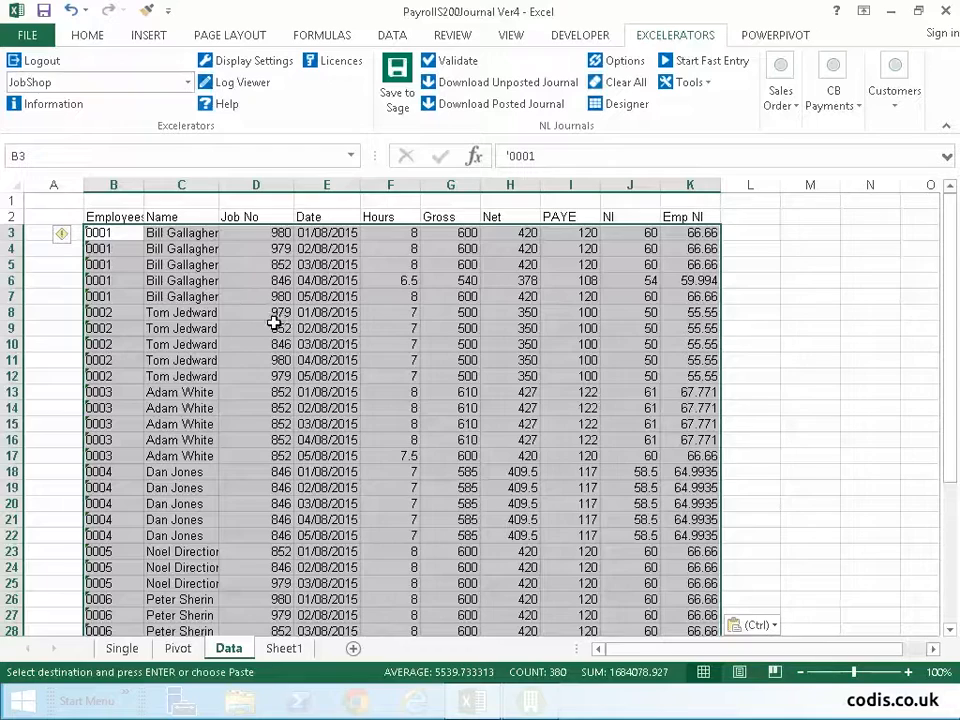
click(255, 328)
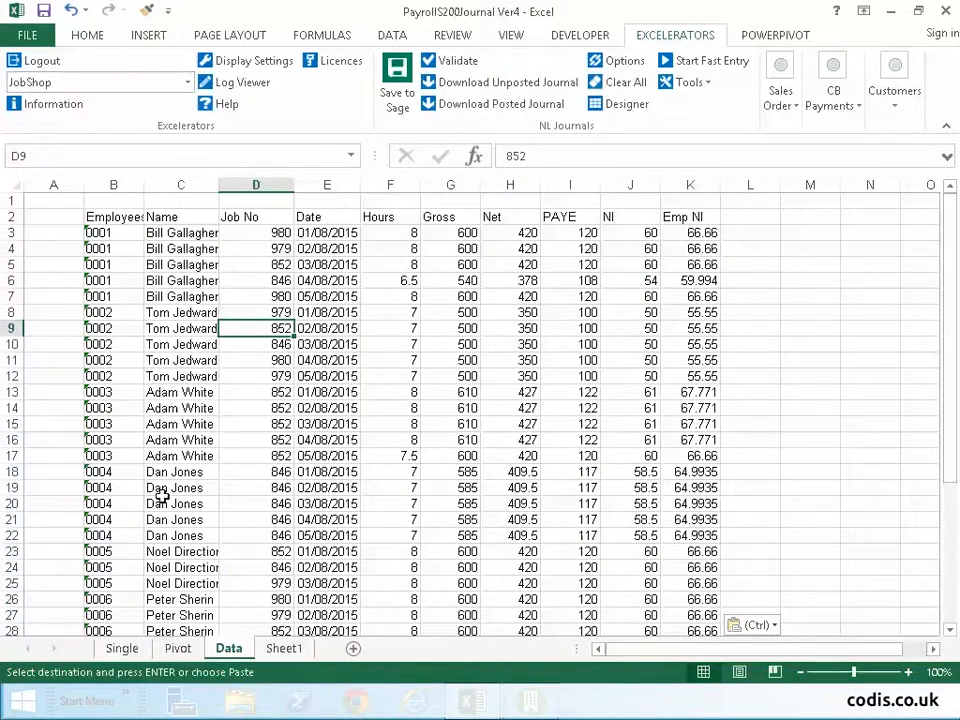
click(177, 648)
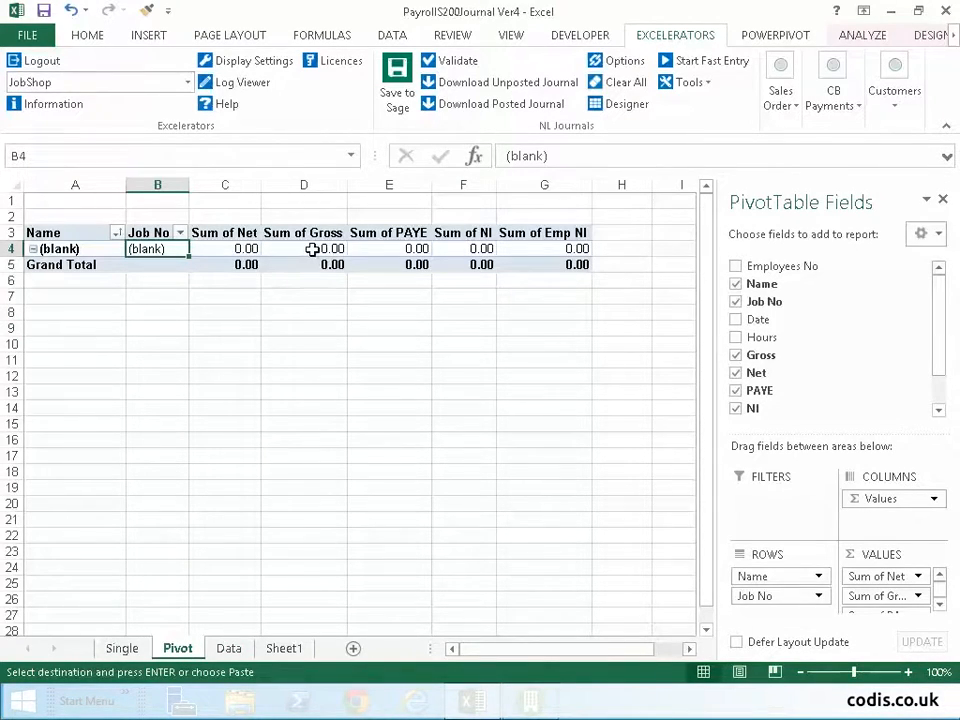
Refresh the pivot table so it totals 15,099.00 net pay by name and job
click(303, 248)
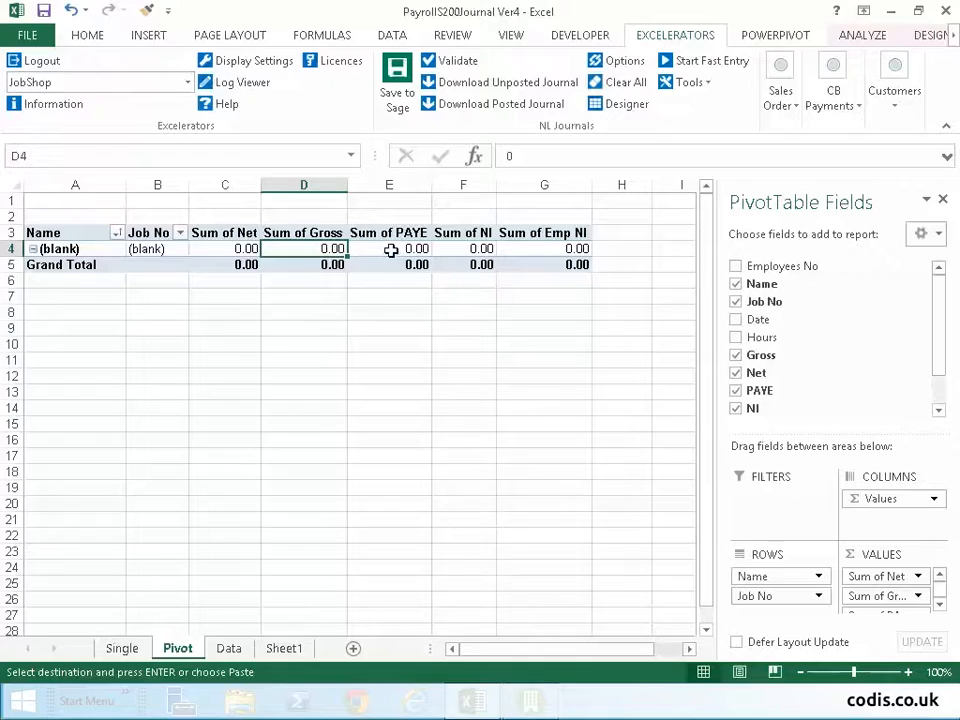
right_click(389, 248)
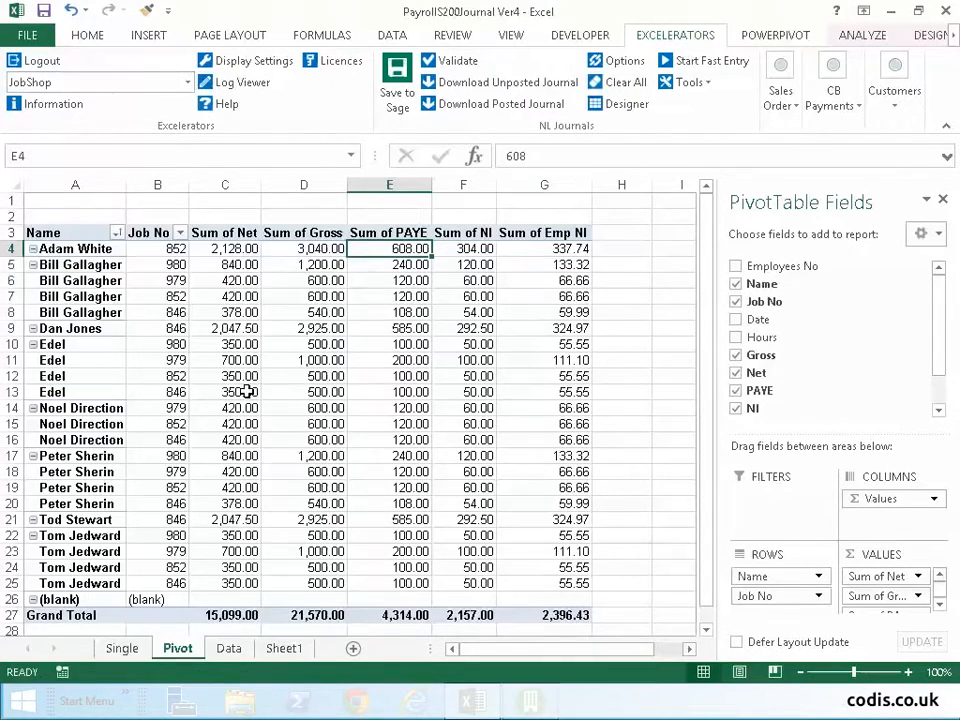
mouse_move(170, 456)
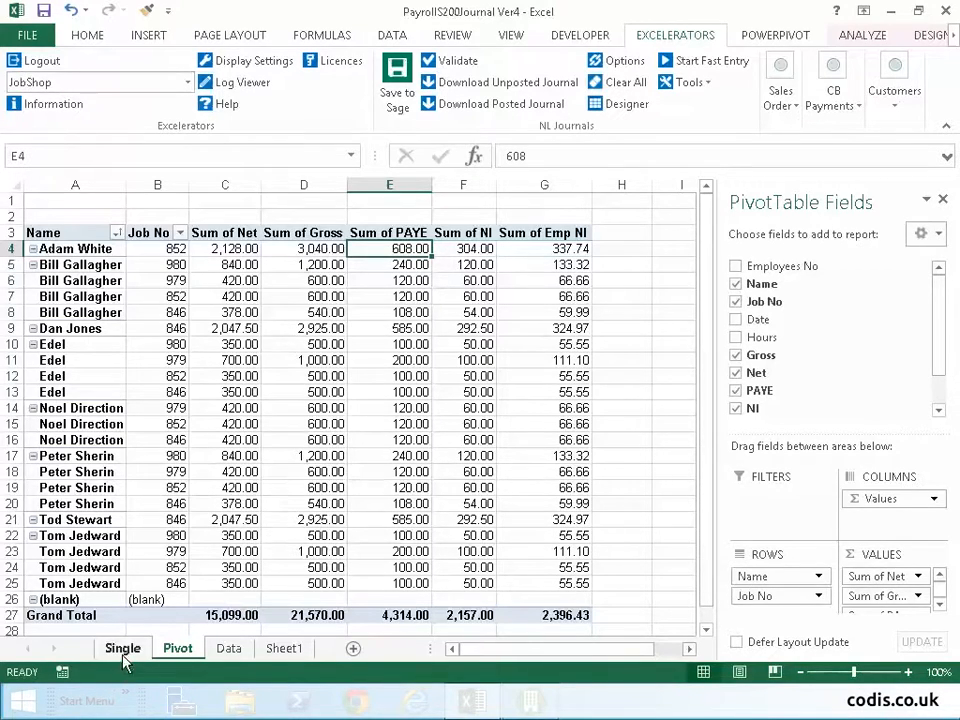
click(122, 648)
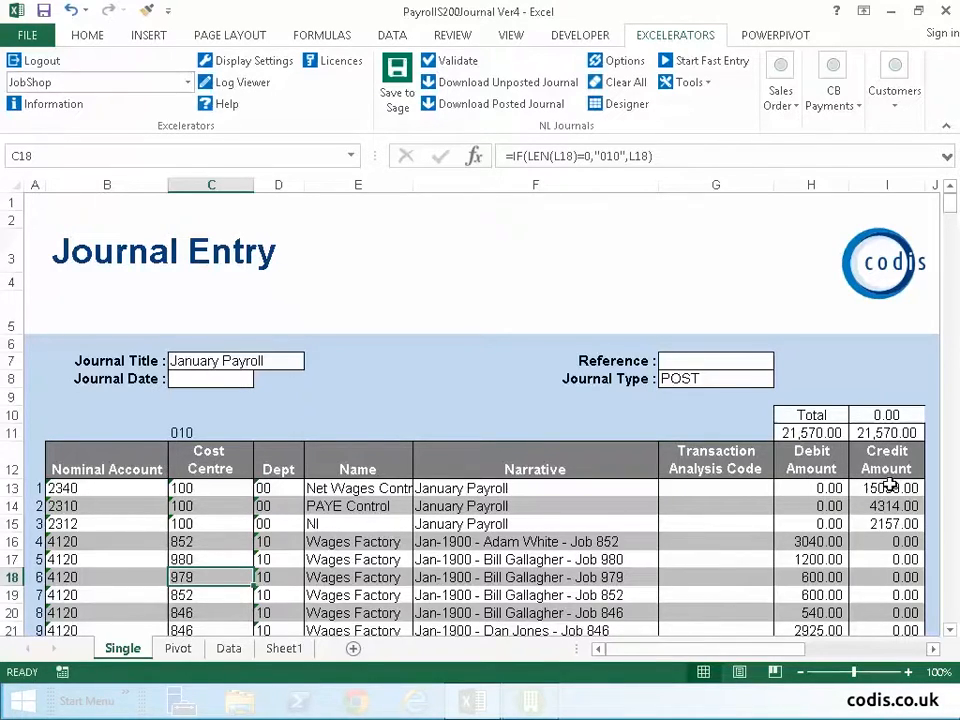
click(886, 523)
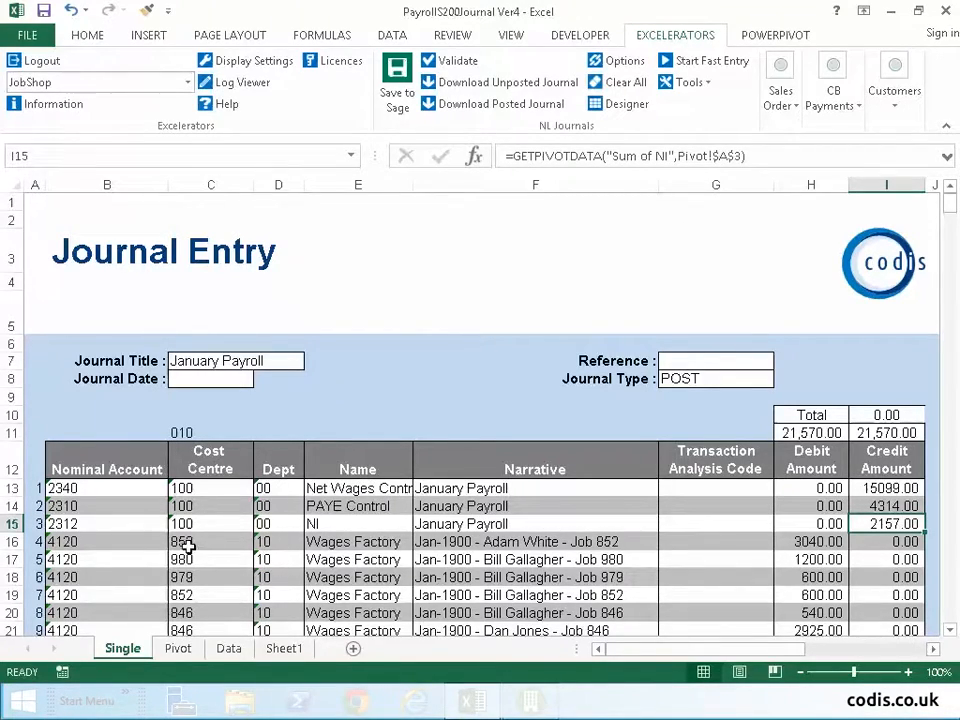
click(210, 541)
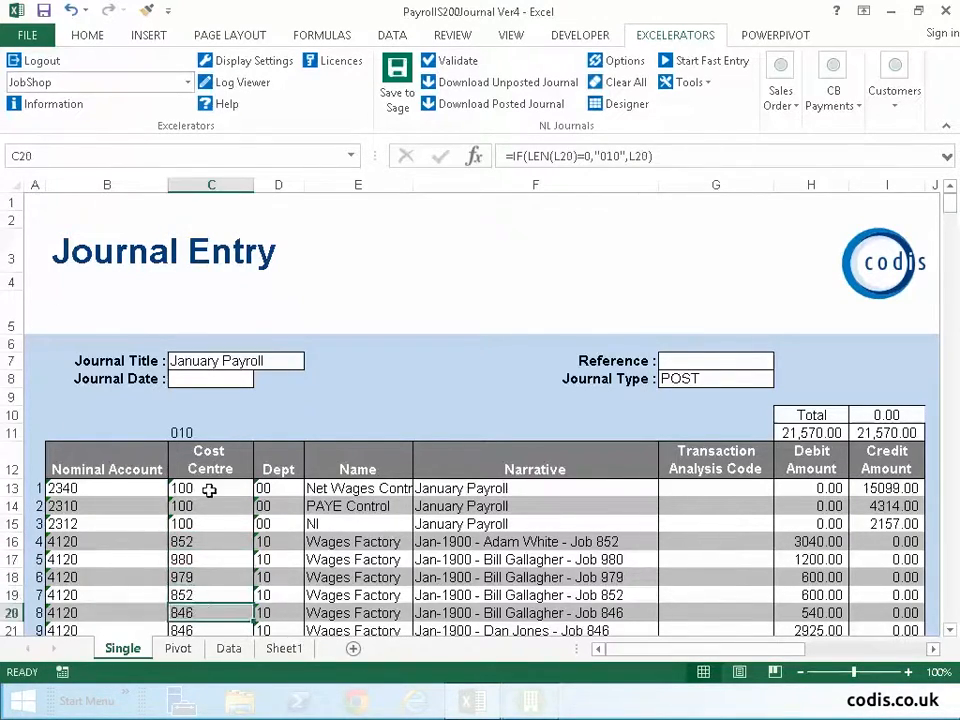
click(535, 559)
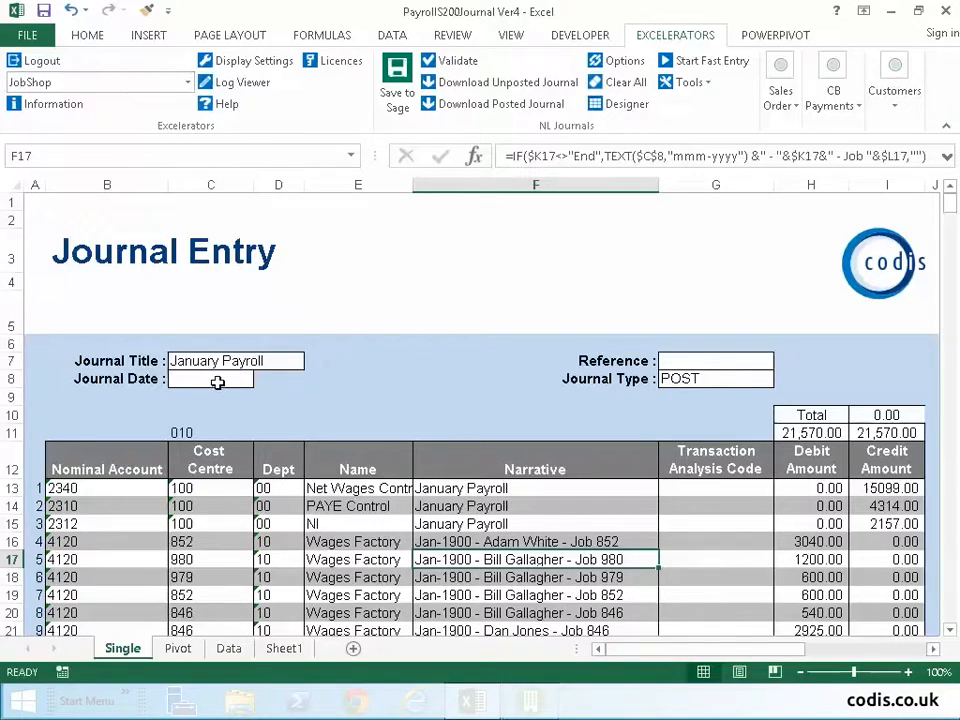
Enter 31/08/2015 as the Journal Date
text(31/08/)
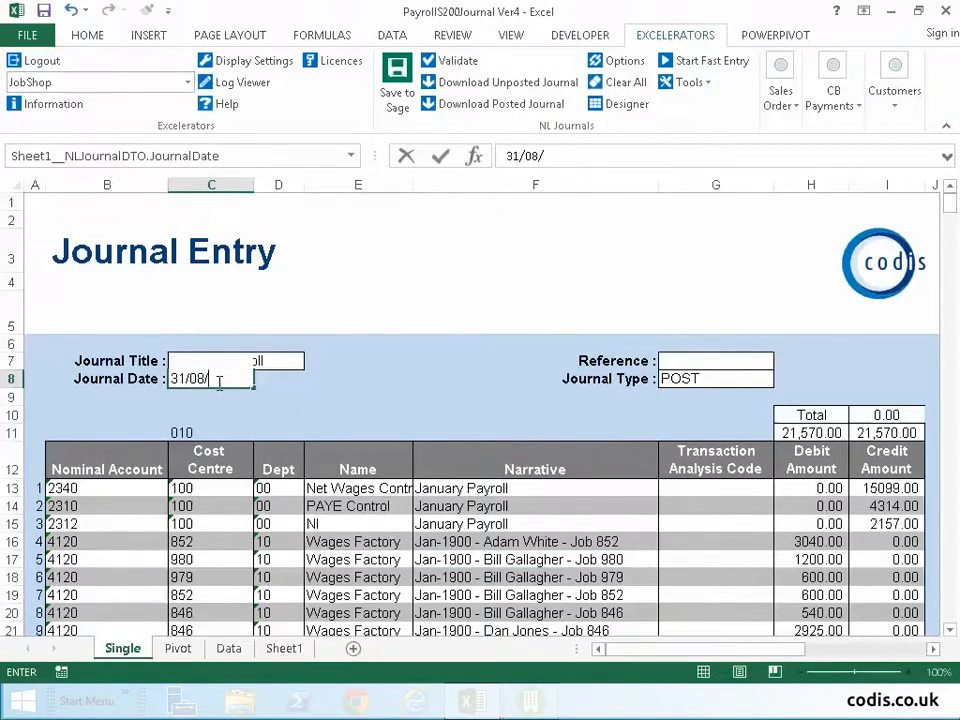
text(2015)
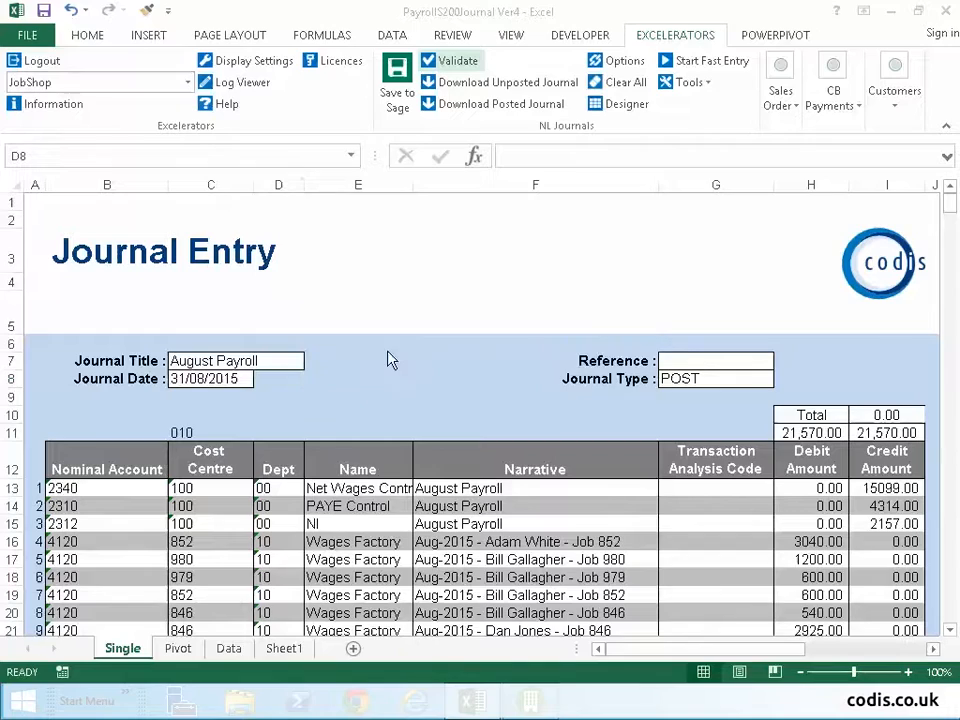
Validate the August journal with no errors, then save it to Sage for JobShop
click(451, 60)
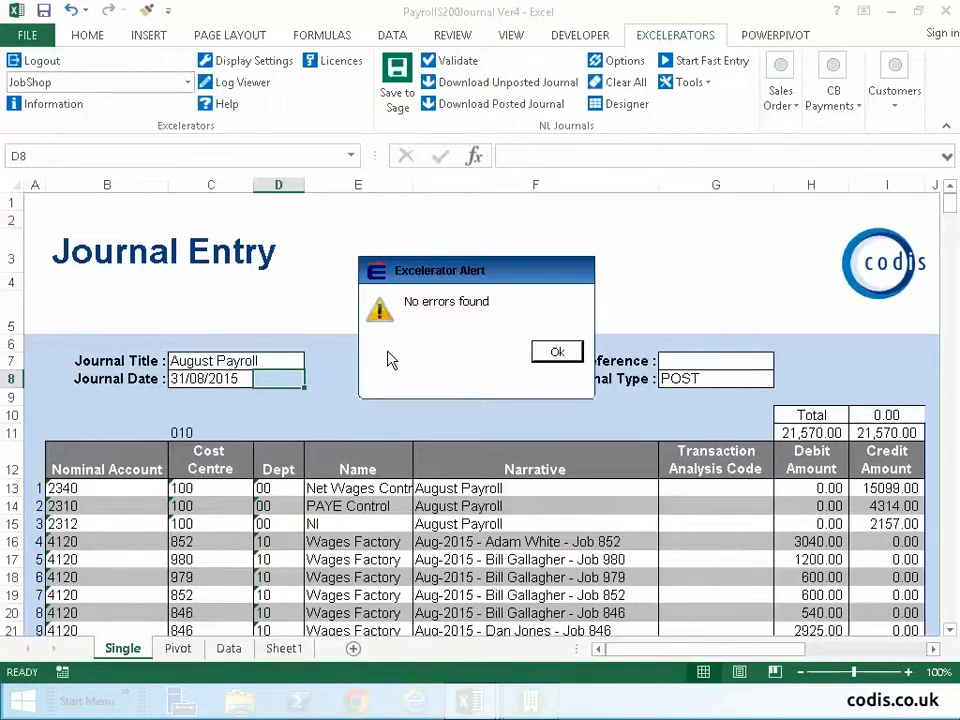
click(557, 351)
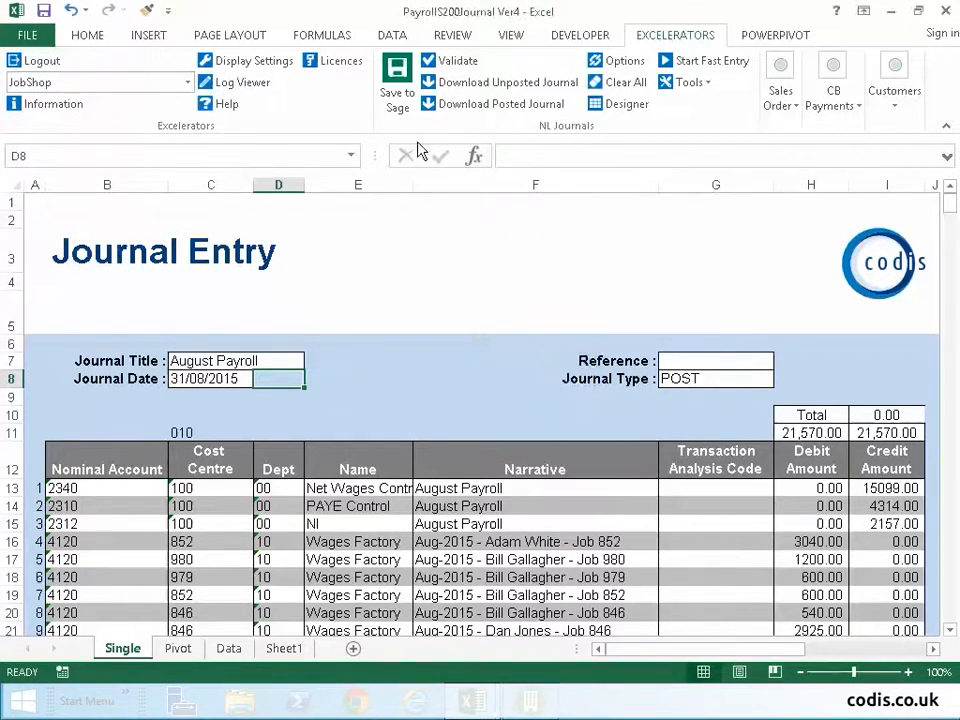
click(397, 80)
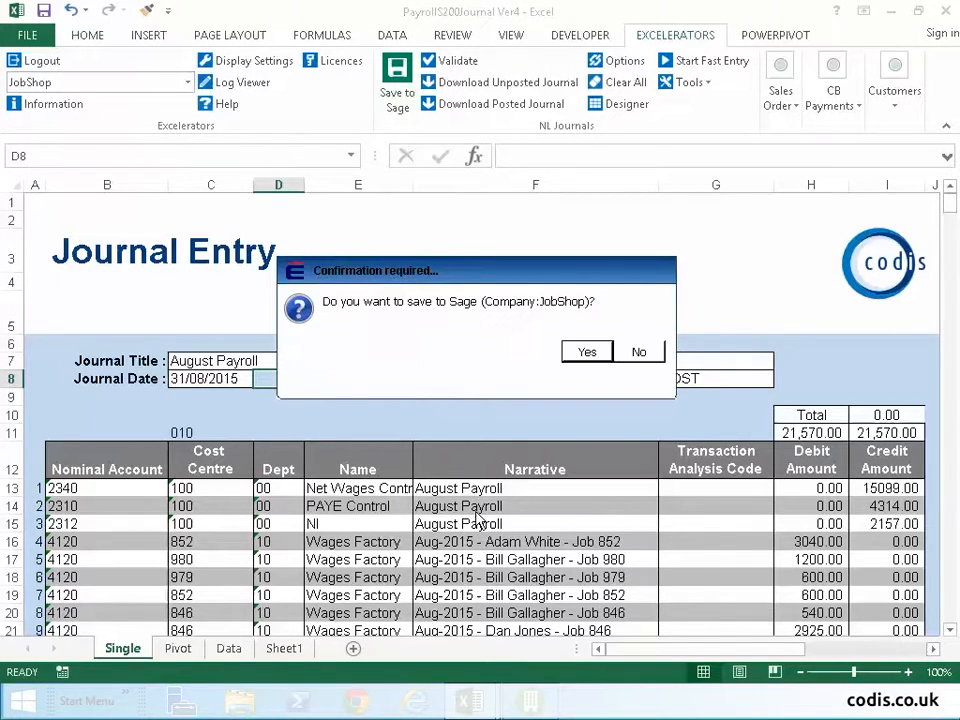
click(638, 351)
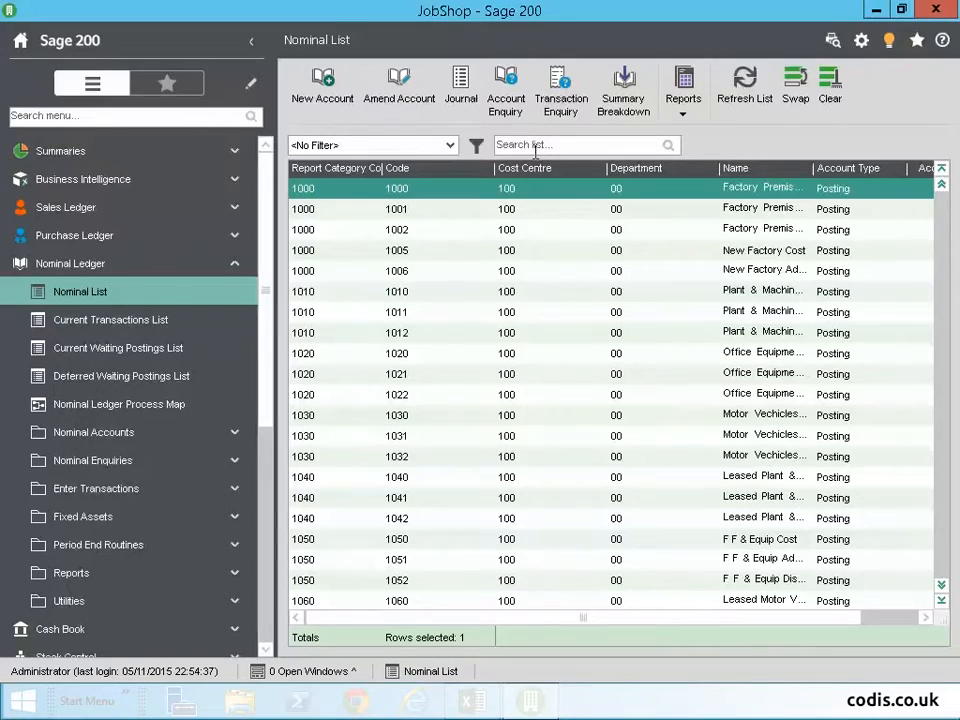
Search 'net', then view the maximised detail of August Payroll journal J000004435 on account 2340
text(net)
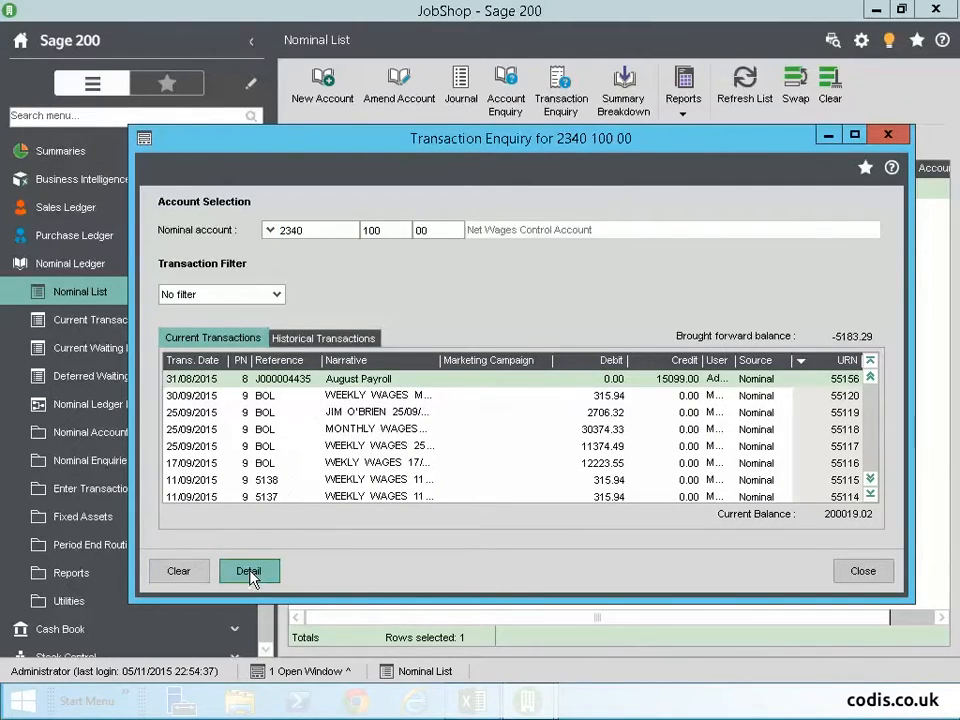
click(248, 570)
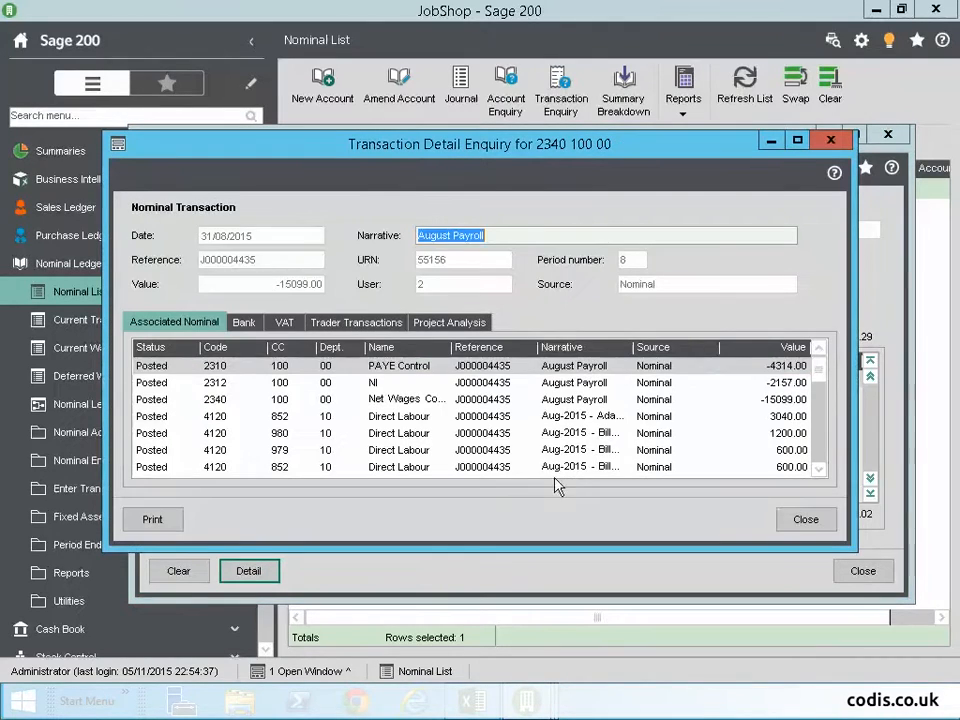
click(797, 139)
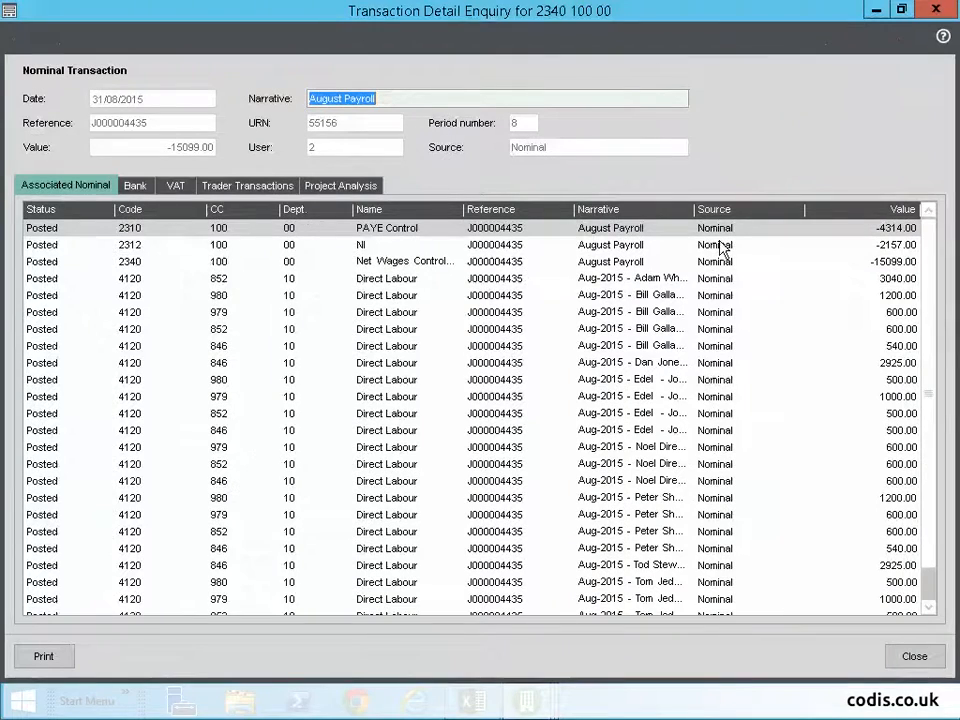